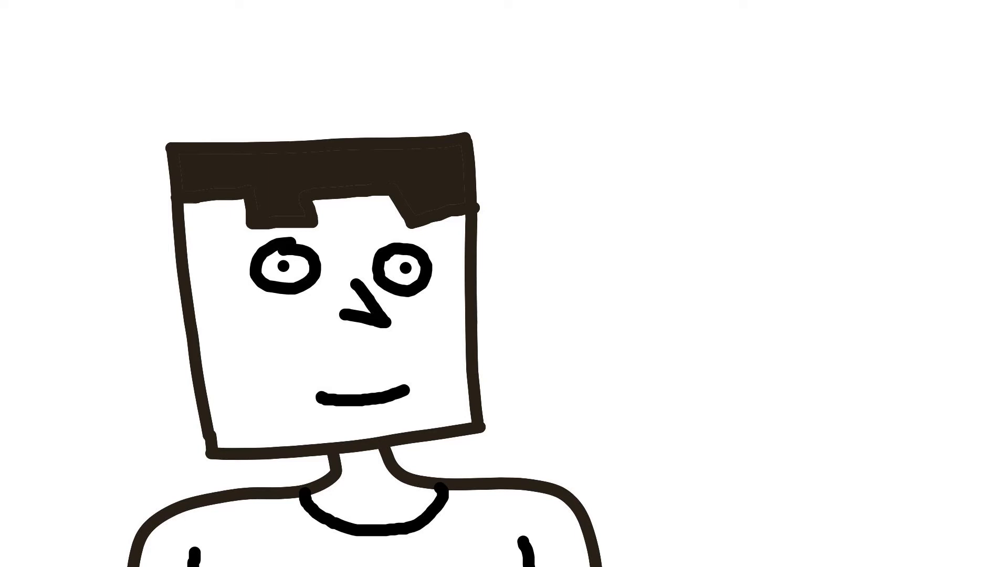
drag(328, 392, 405, 386)
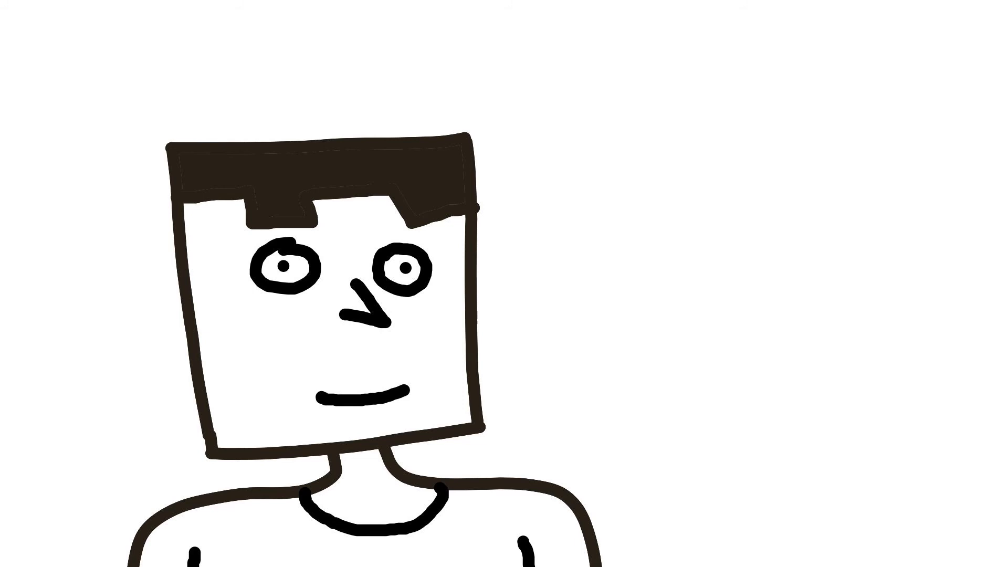
drag(325, 392, 402, 376)
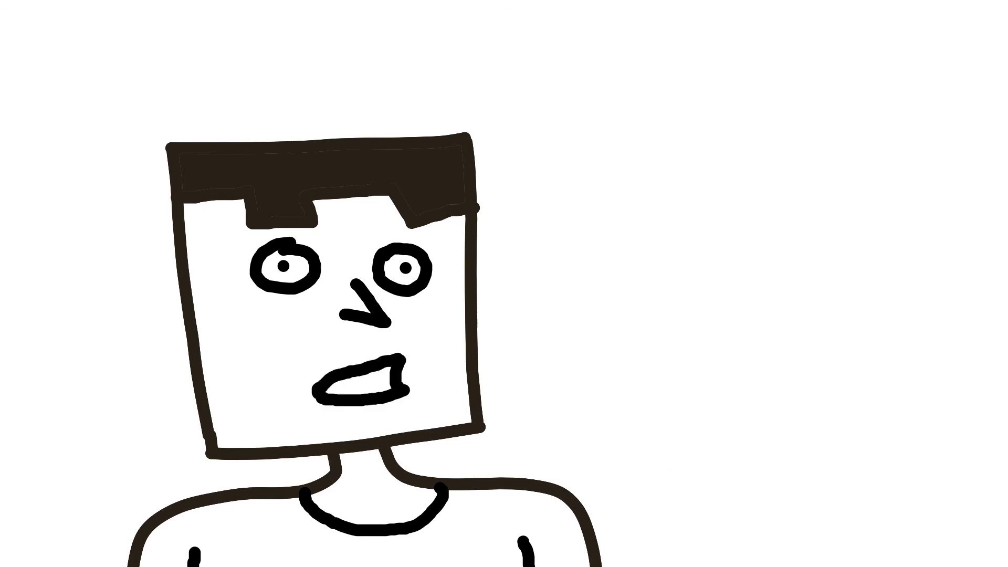
drag(322, 386, 405, 389)
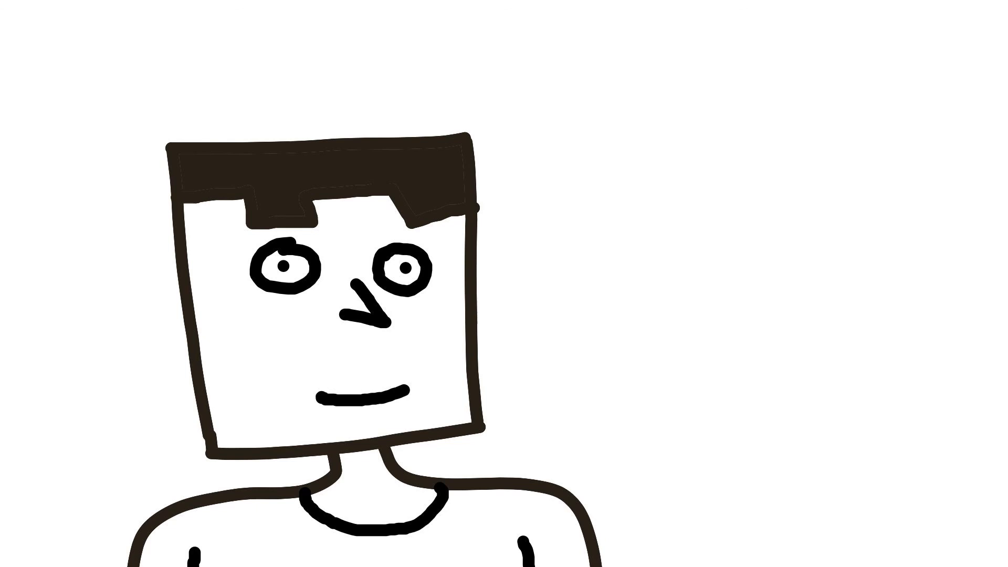
drag(325, 392, 405, 379)
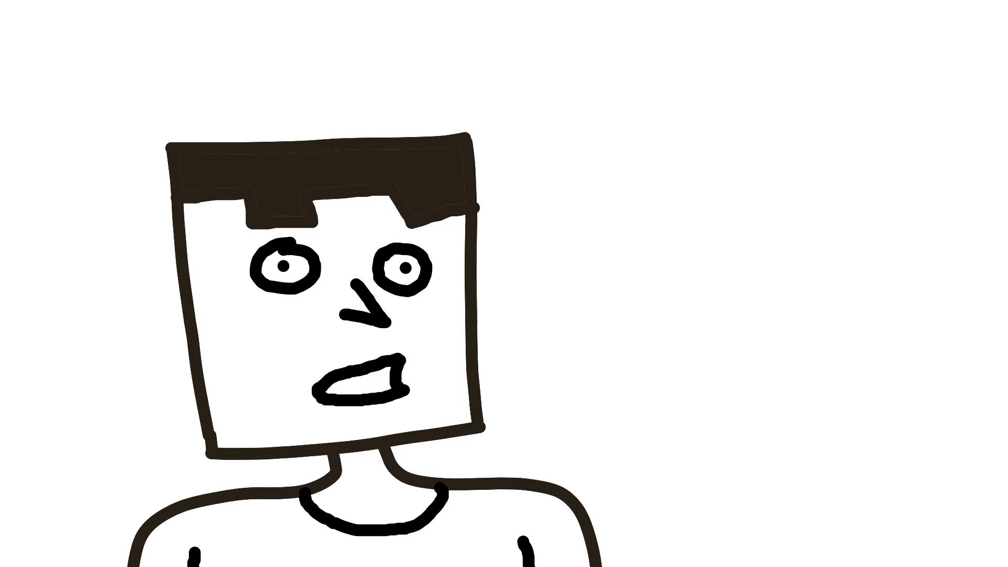